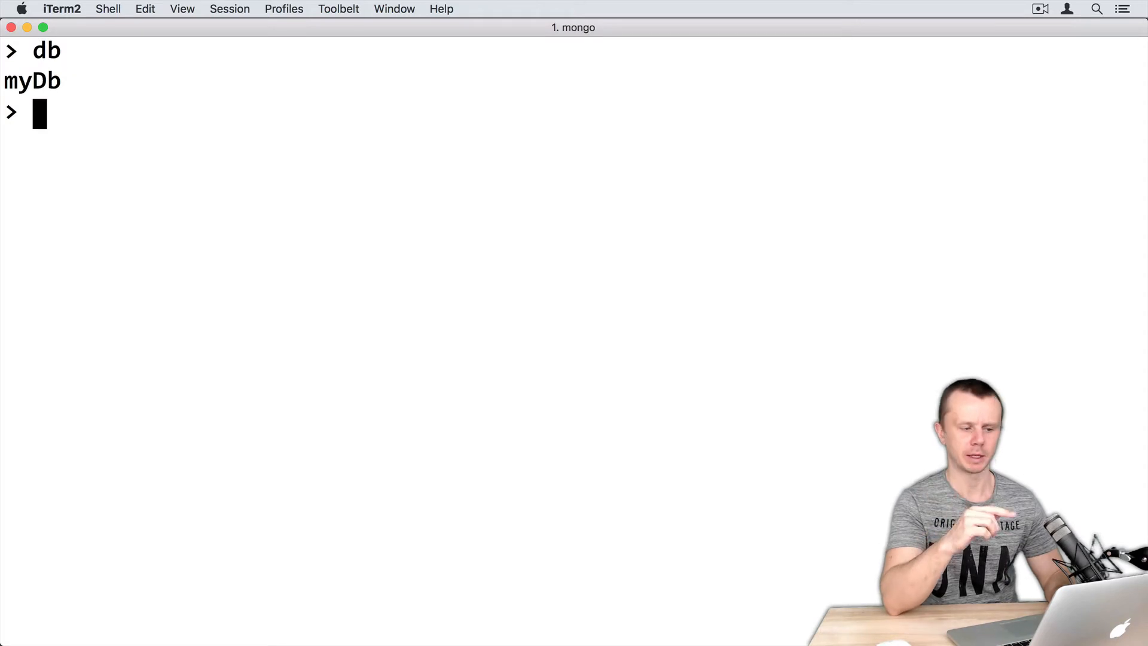
# Run show collections in myDb, then begin db.first.insertOne( in the mongo shell.
pyautogui.write('show collections')
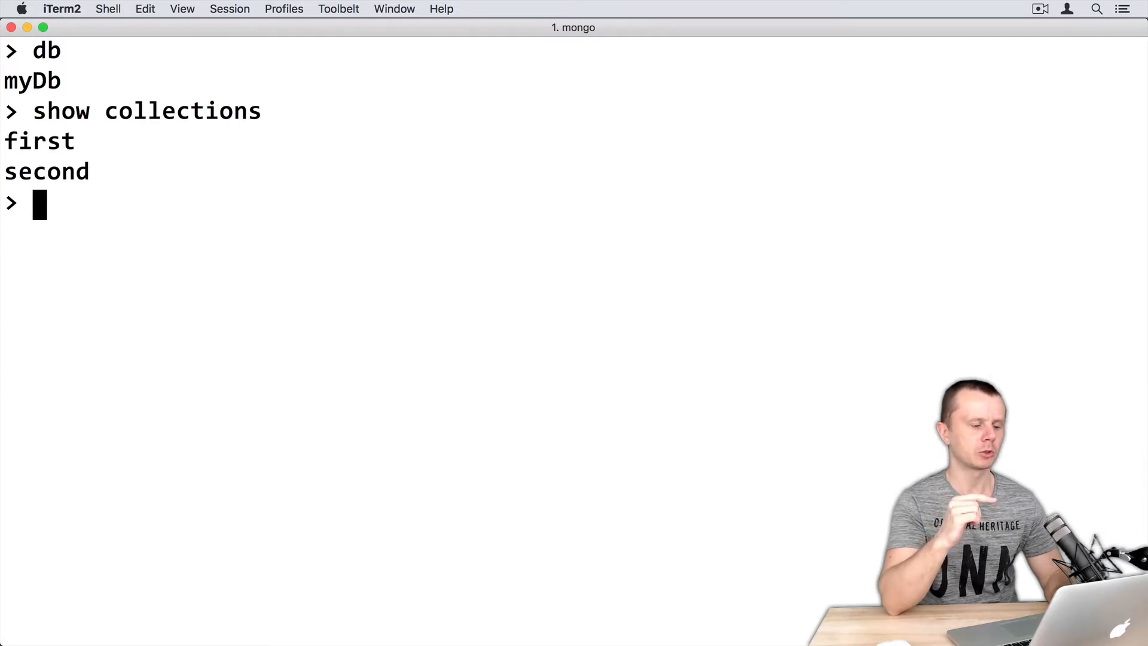
pyautogui.write('d')
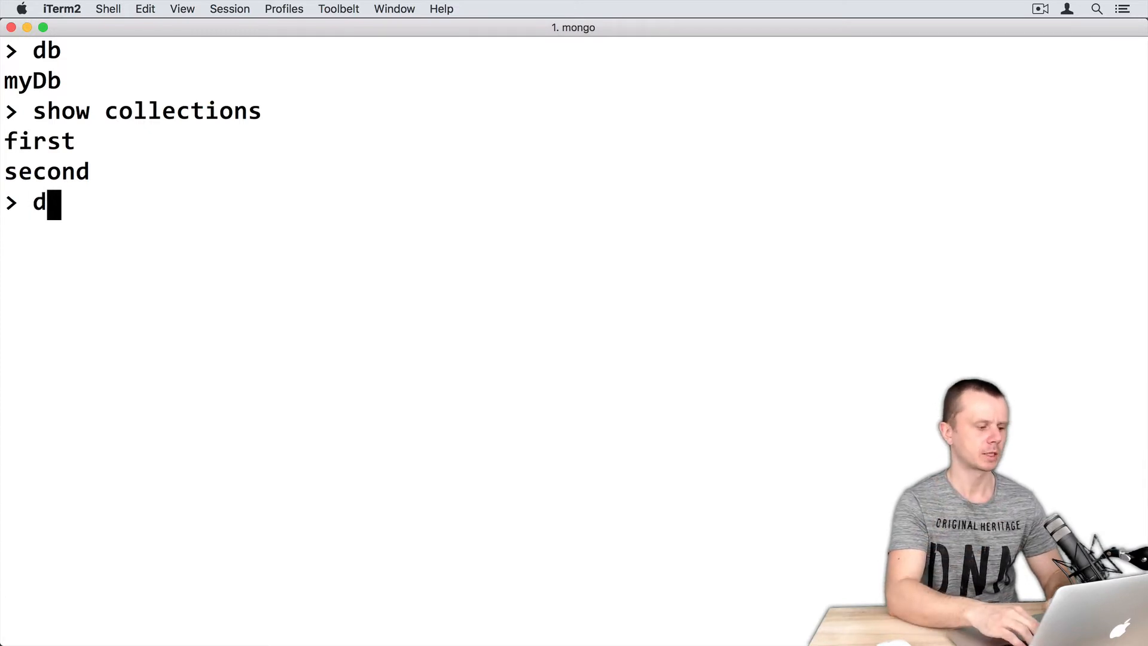
pyautogui.write('b.first.')
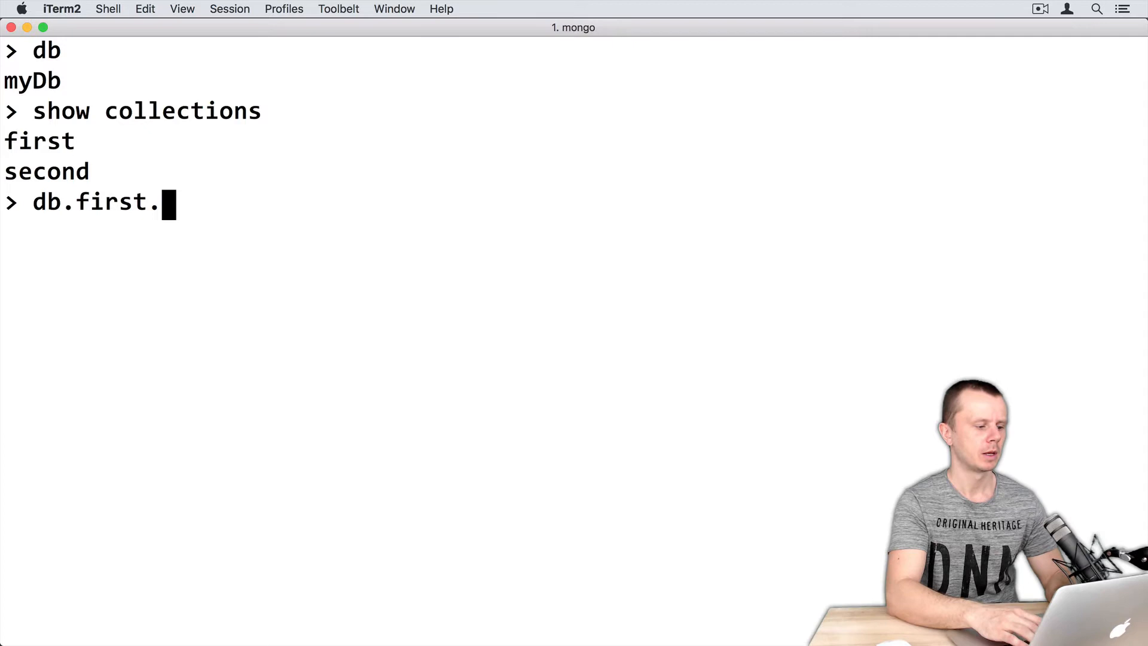
pyautogui.write('insertOne(')
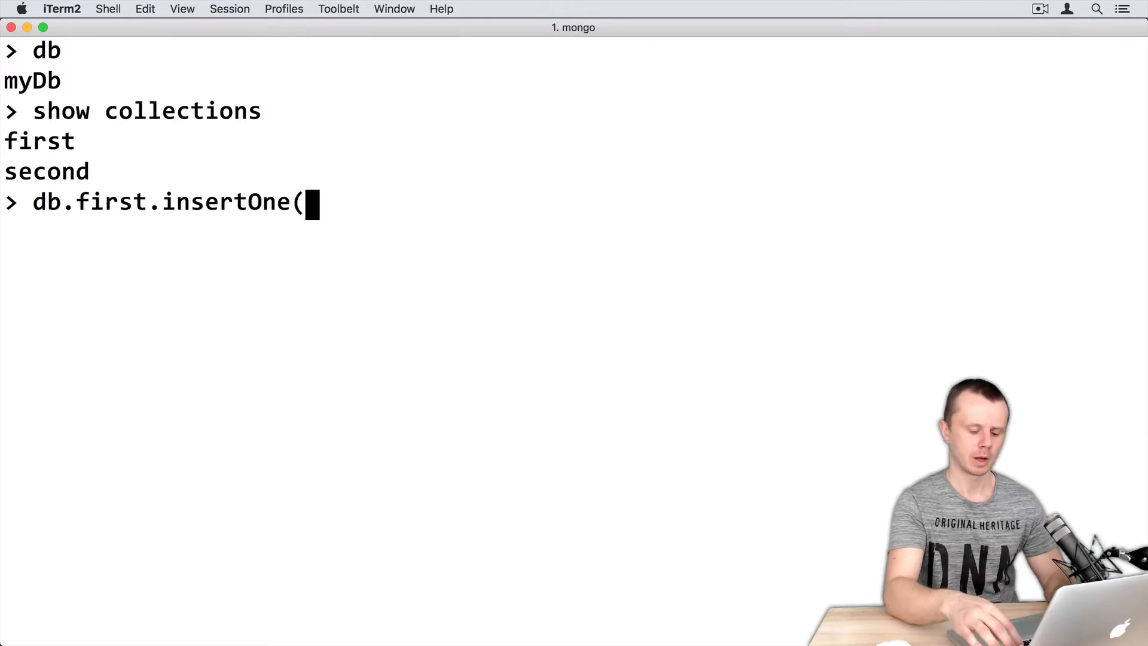
# Complete db.first.insertOne({}) and execute it, getting an acknowledged ObjectId.
pyautogui.write('{})')
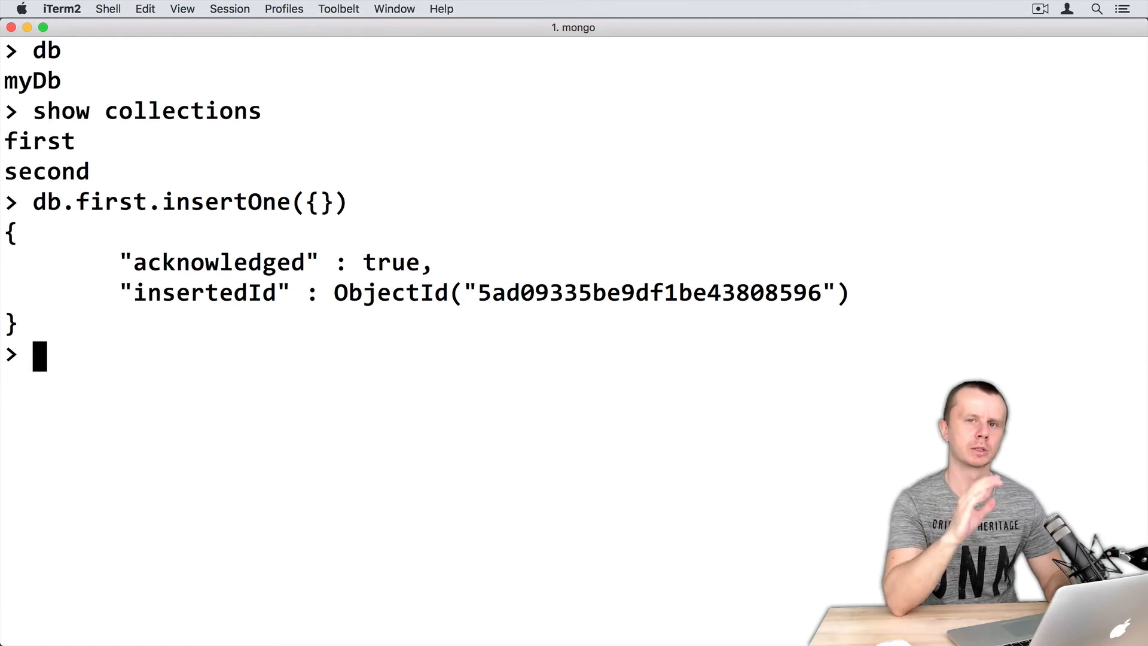
# Enter db.first.find in the shell before switching to Robo 3T.
pyautogui.write('db.')
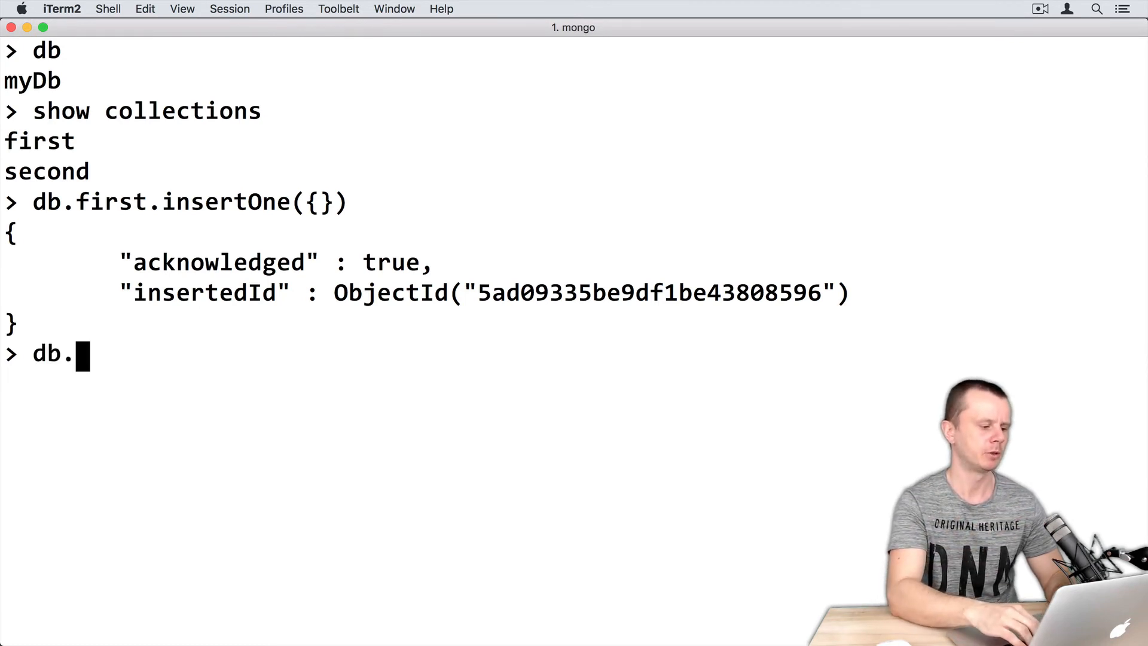
pyautogui.write('first.find')
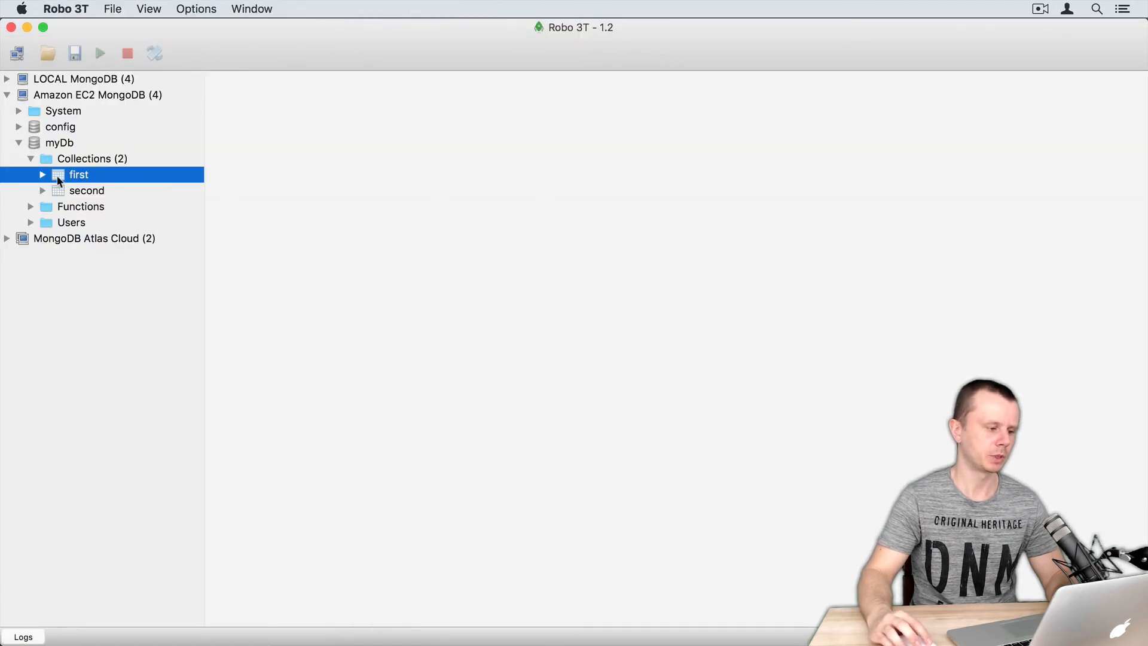
# Run find({}) on the first collection showing its one document, then select 'find' for replacement.
pyautogui.doubleClick(77, 174)
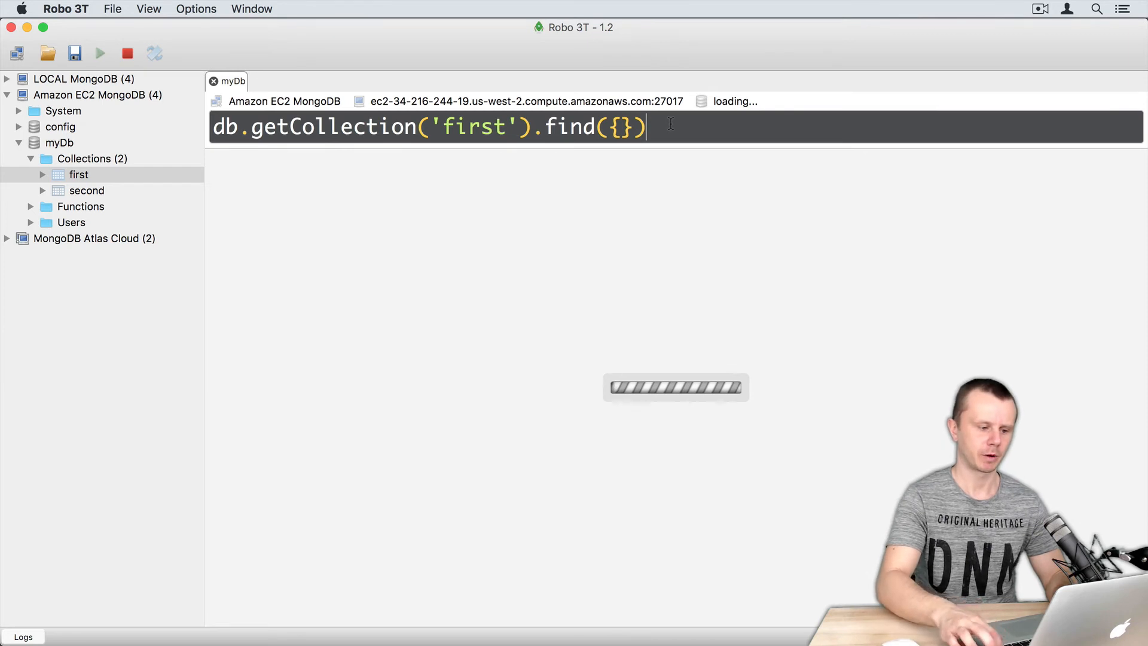
pyautogui.click(99, 53)
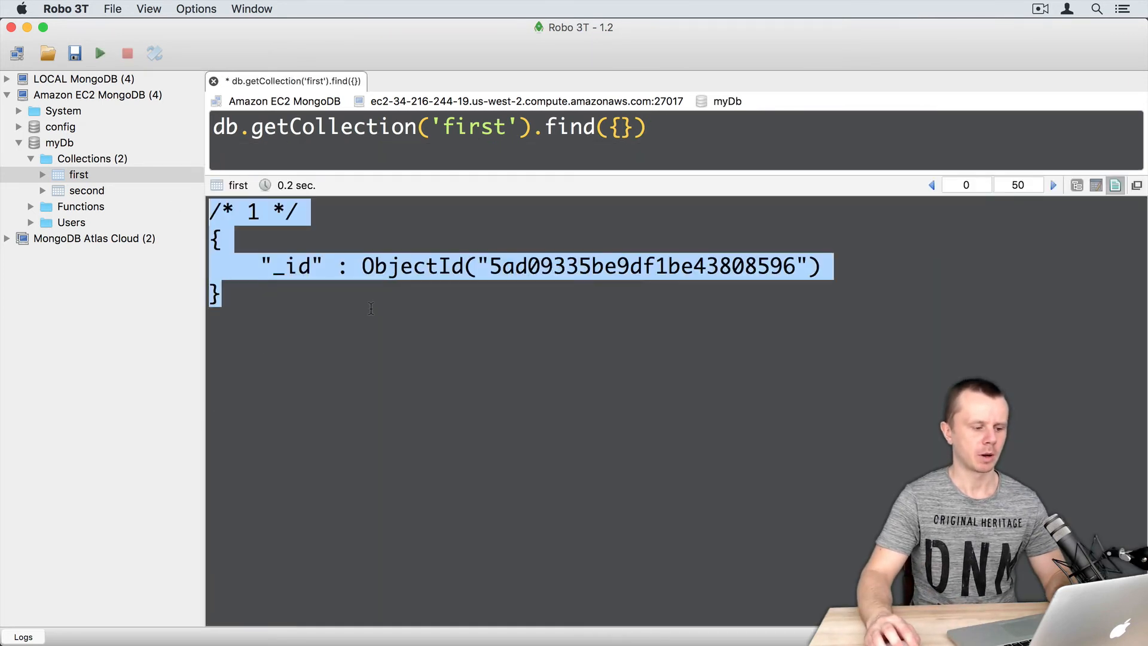
pyautogui.click(371, 308)
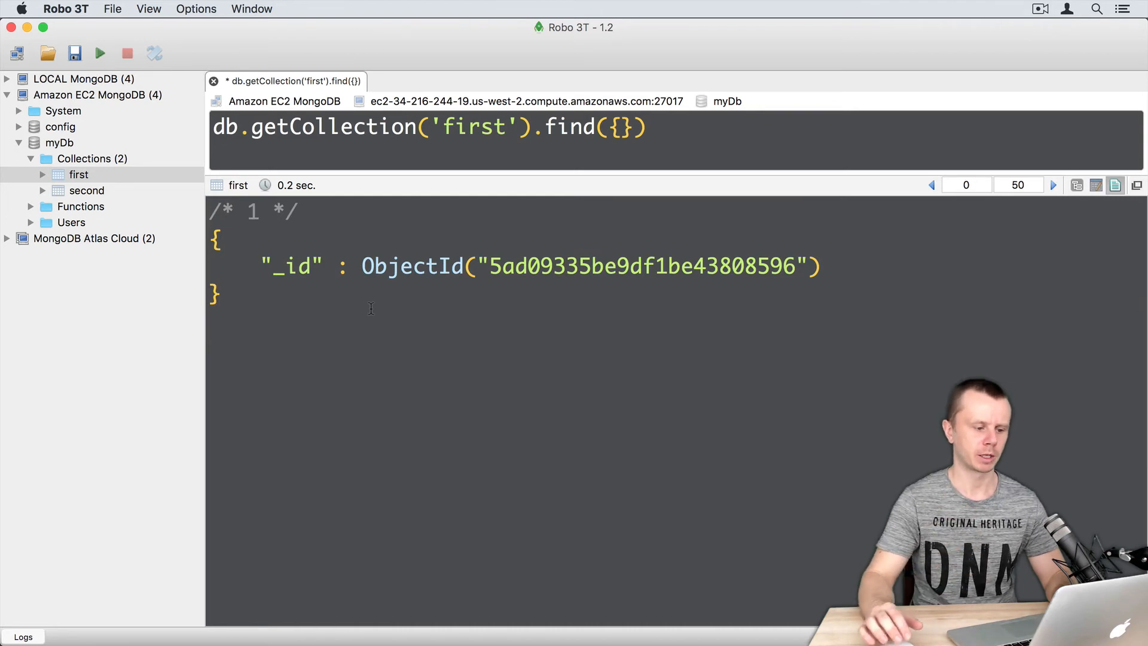
pyautogui.moveTo(681, 114)
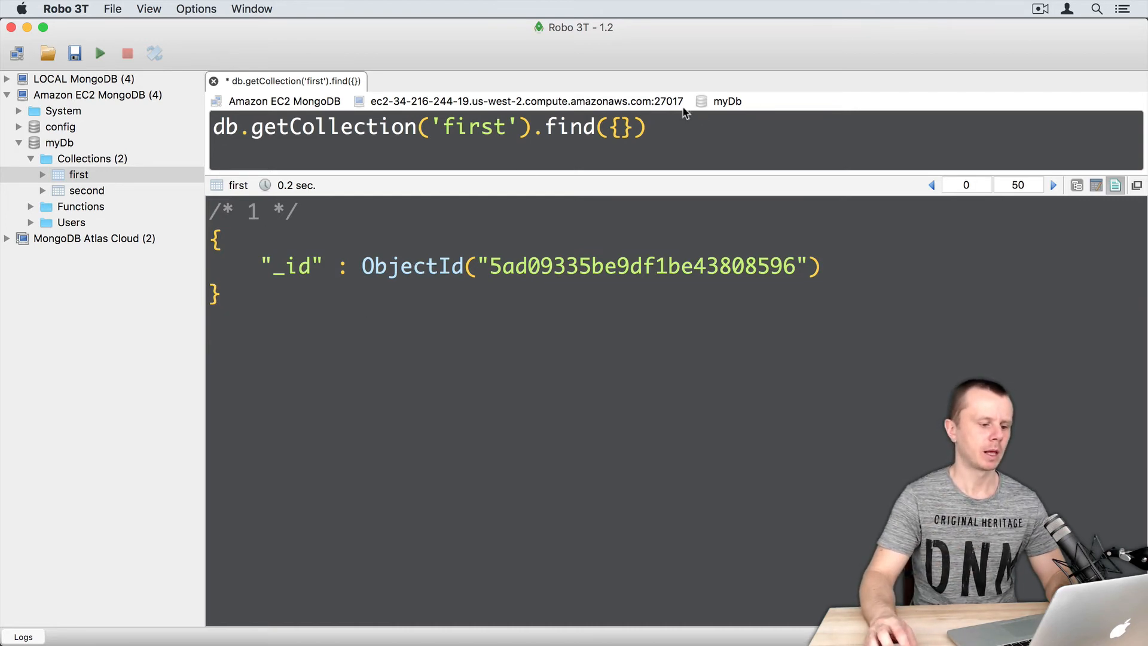
pyautogui.doubleClick(570, 127)
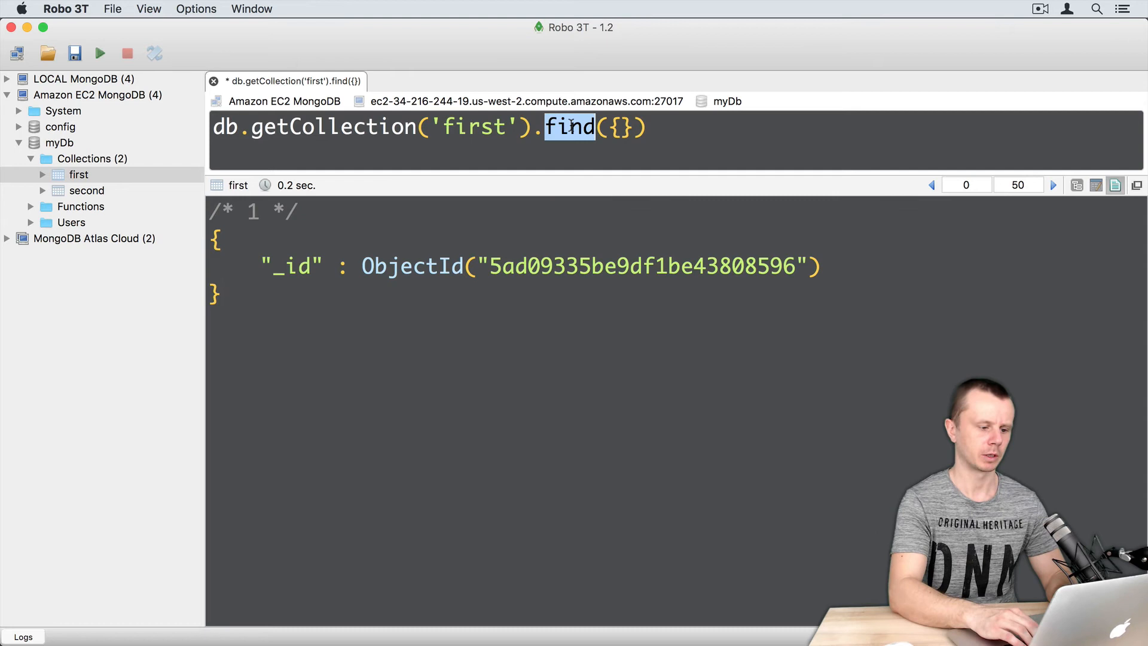
# Change the query to insertOne({}) and execute it, inserting a second empty document.
pyautogui.write('insertONe')
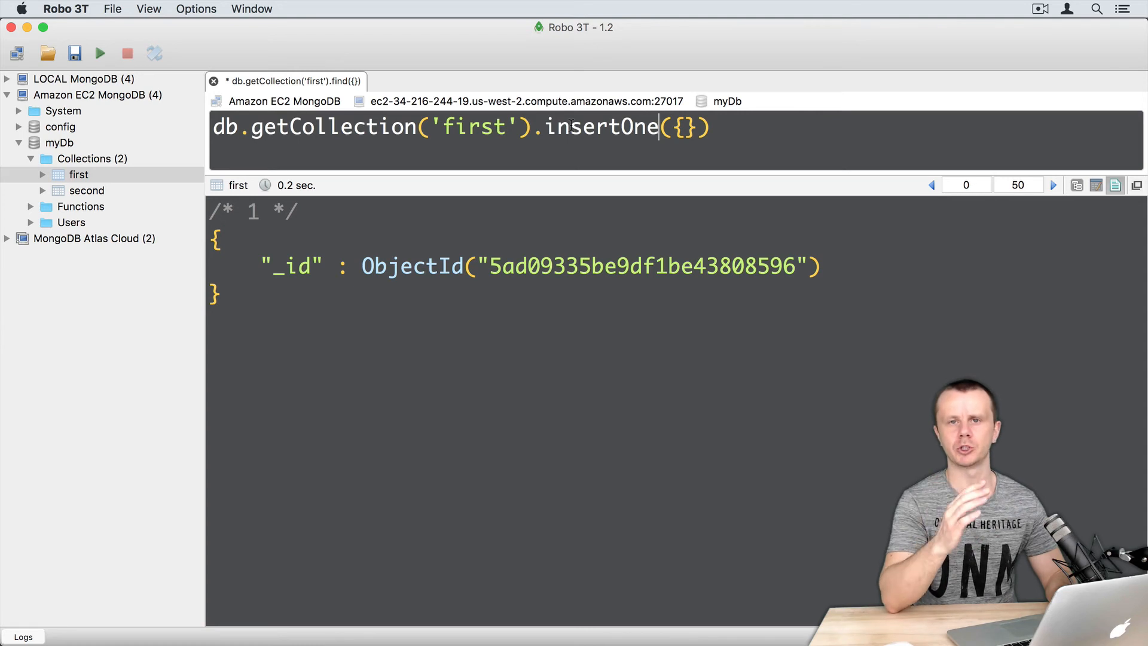
pyautogui.click(98, 53)
pyautogui.write('find')
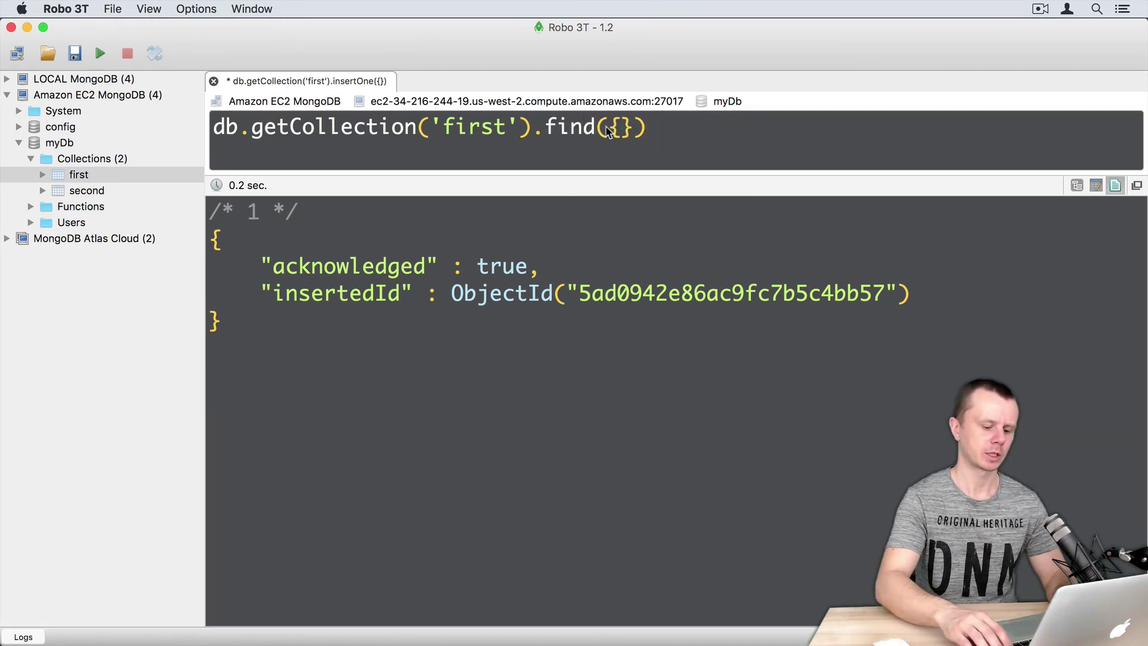
# Re-run find({}) listing both documents and highlight the newly inserted second one.
pyautogui.click(100, 53)
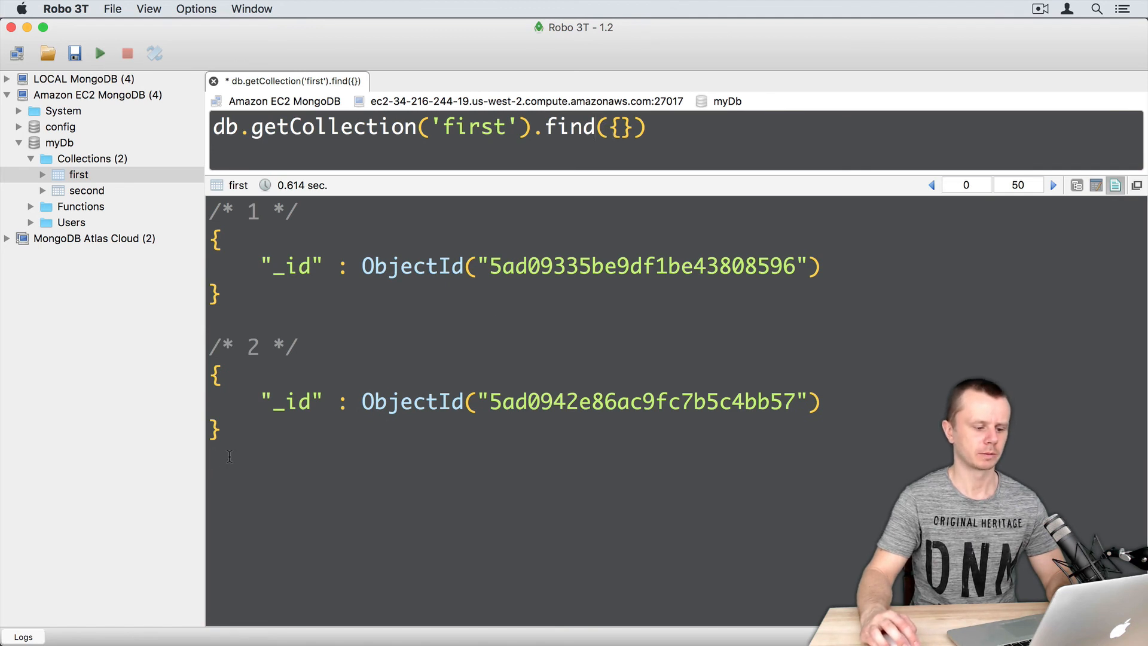
pyautogui.doubleClick(215, 374)
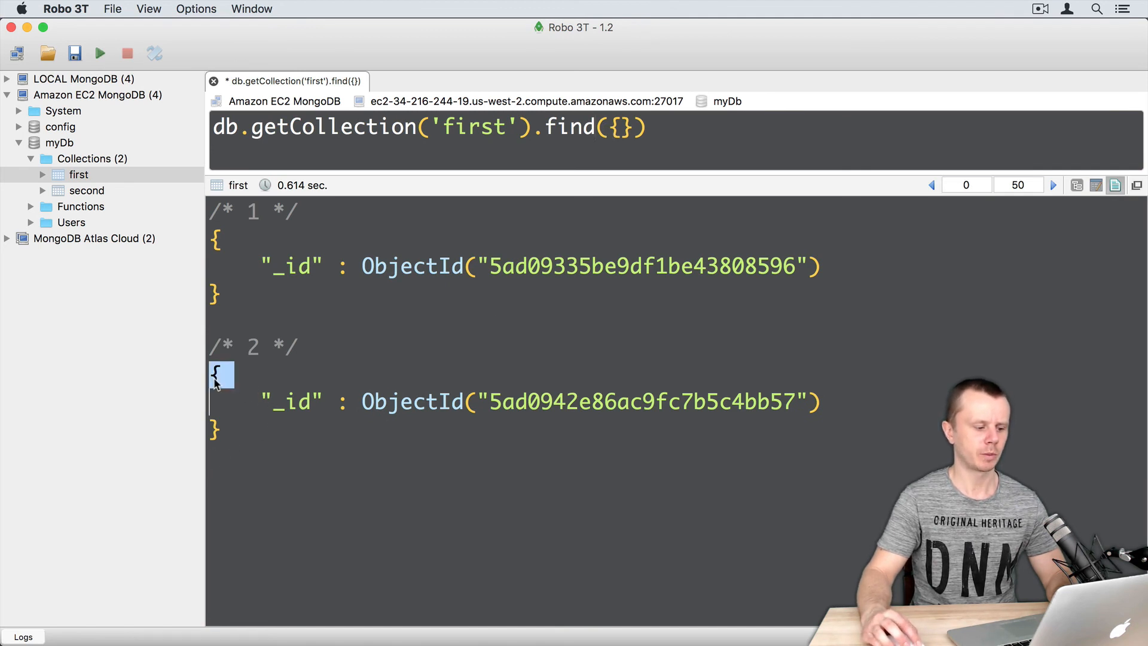
pyautogui.moveTo(220, 373); pyautogui.dragTo(227, 428)
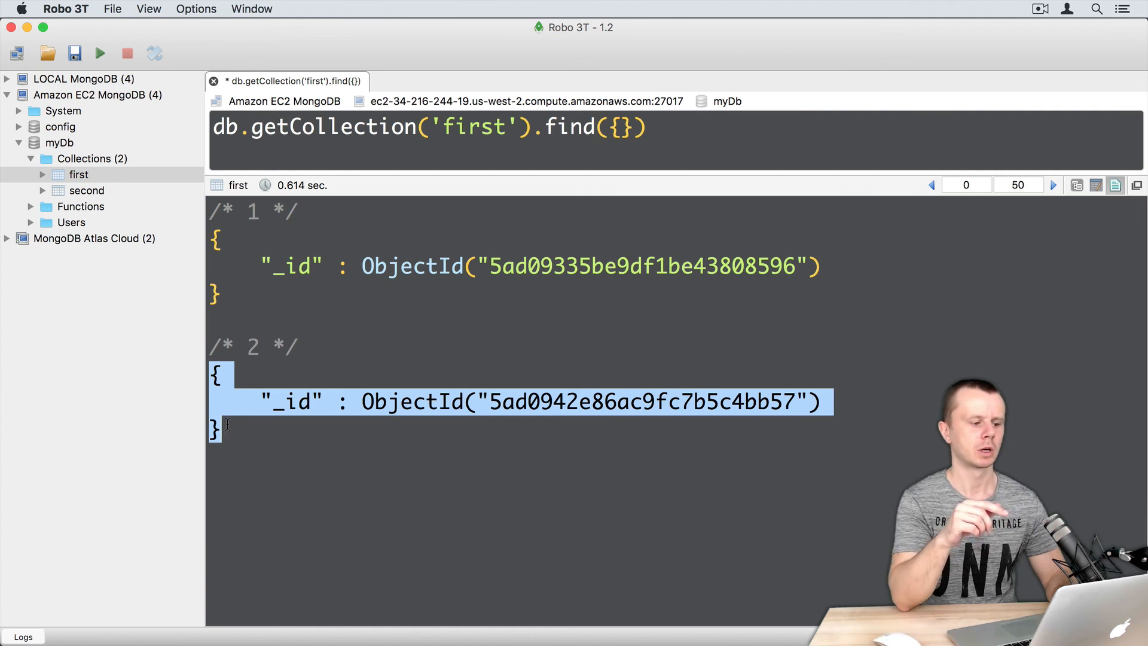